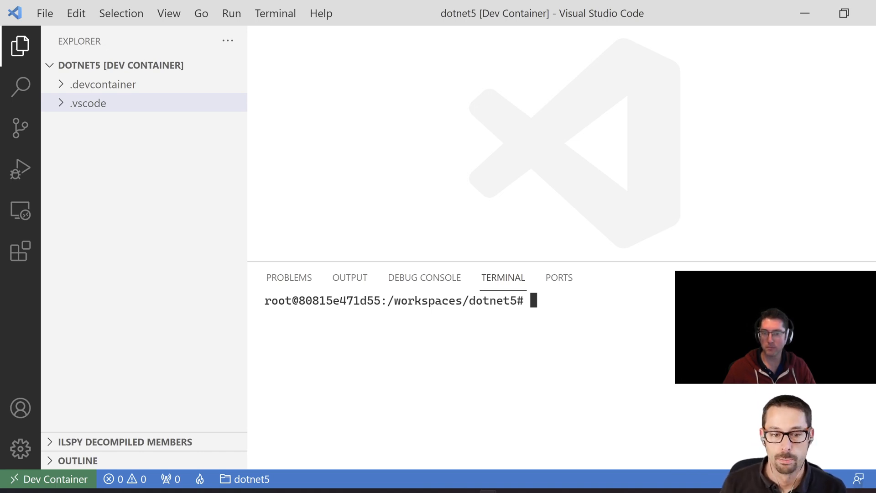
Run 'dotnet --version' to confirm the installed .NET SDK is 5.0.402.
type("dot")
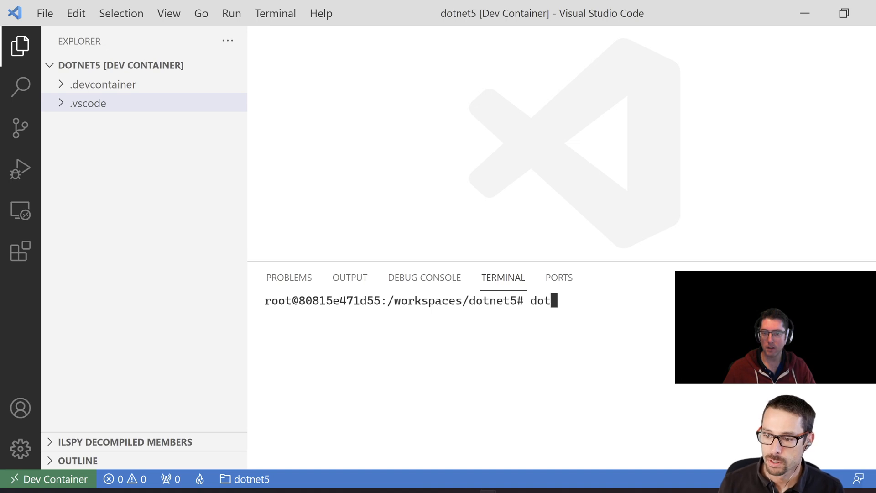
type("net --ver")
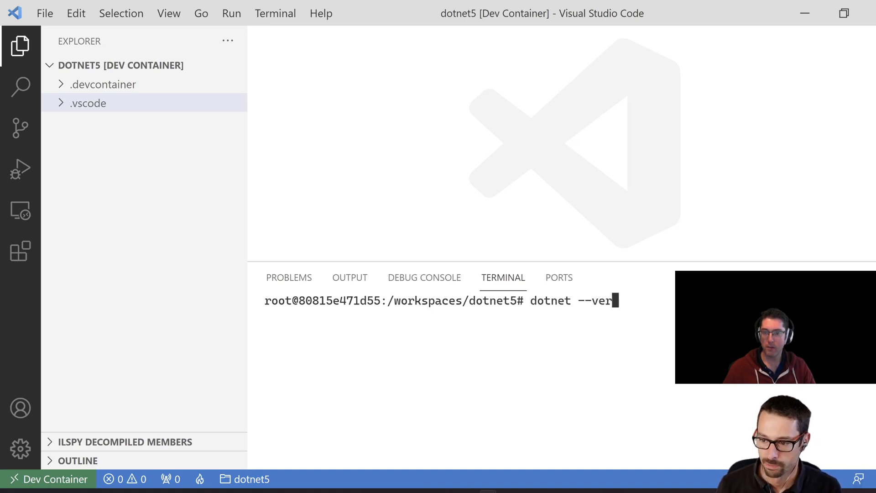
type("sion")
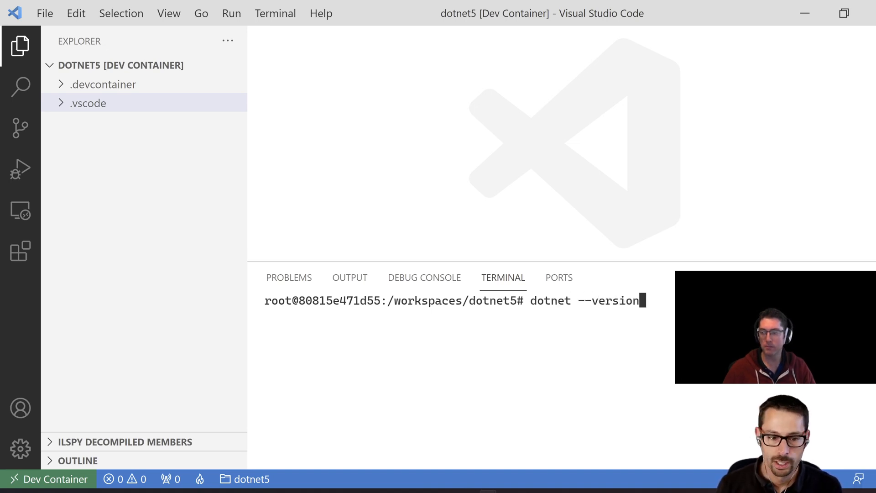
key("Enter")
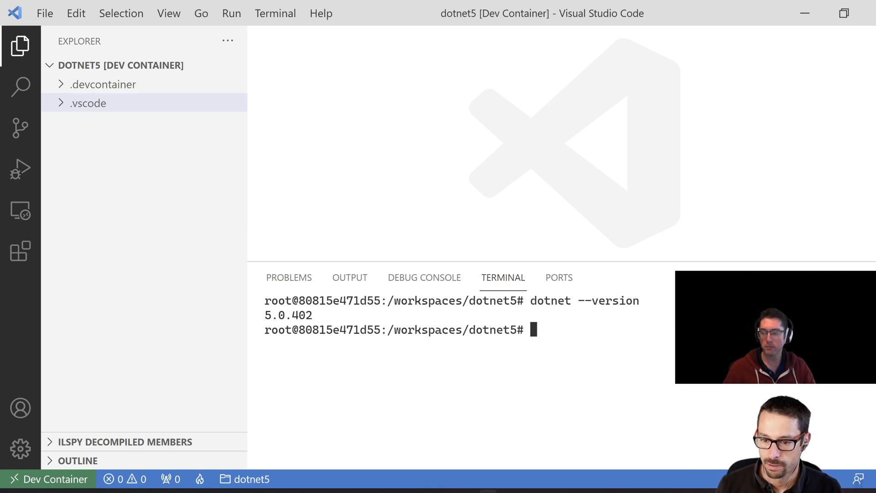
Scaffold a new console app in the dotnet5 workspace with 'dotnet new console'.
type("dot")
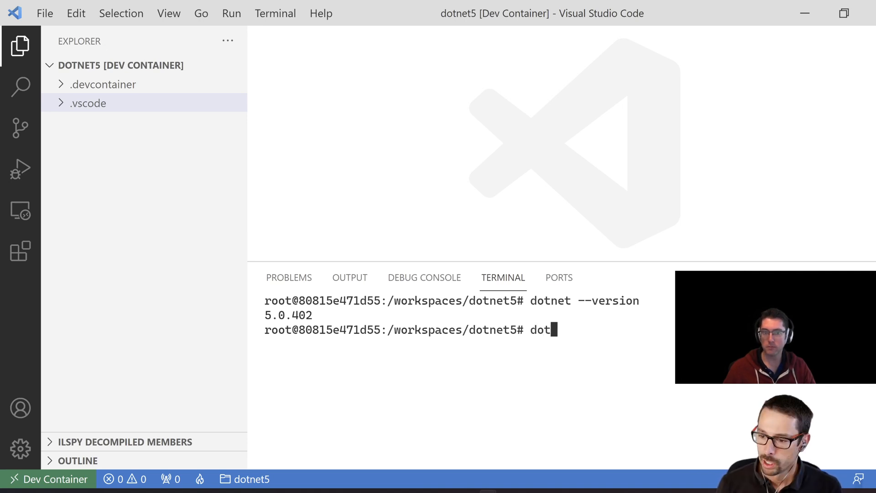
type("net new console")
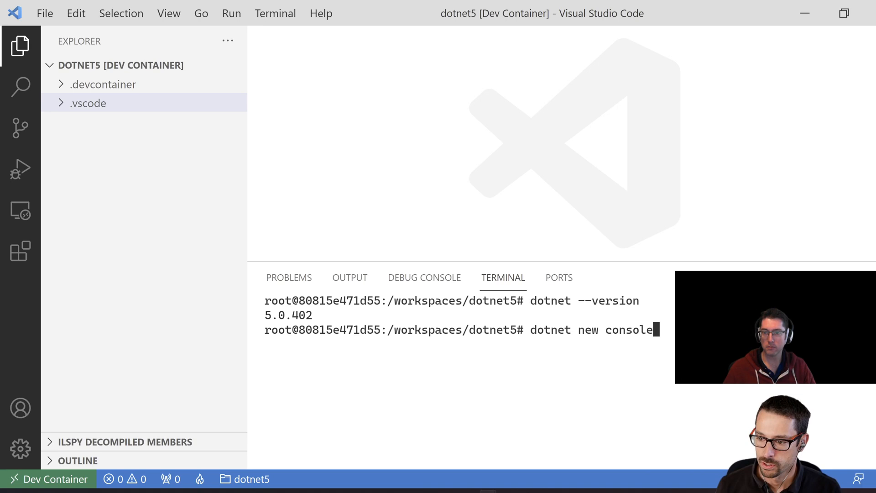
key("Enter")
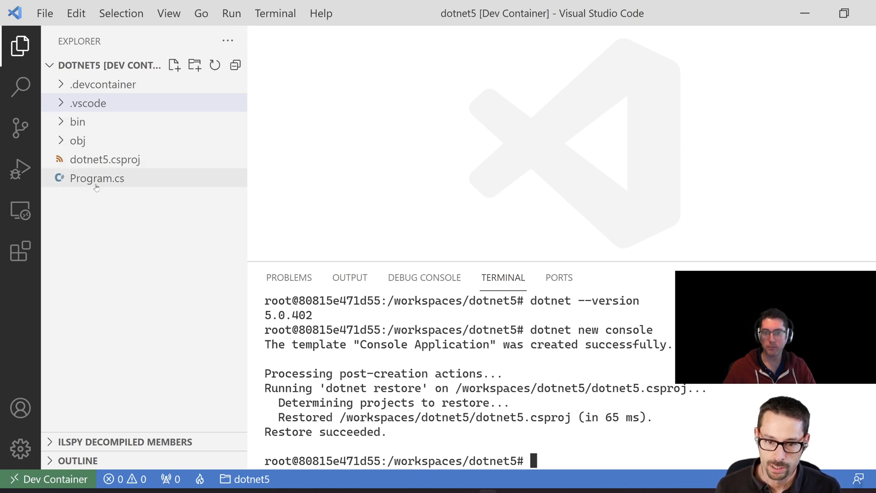
Open Program.cs and highlight part of the generated Hello World code.
left_click(97, 178)
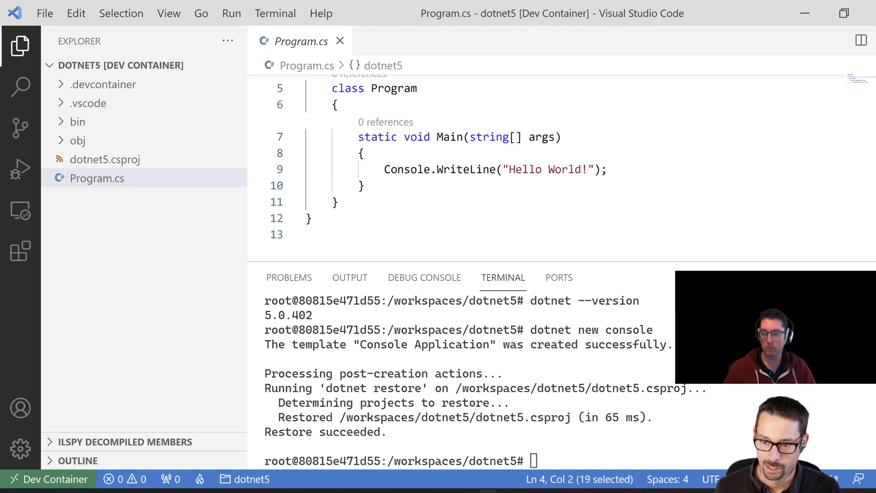
double_click(393, 88)
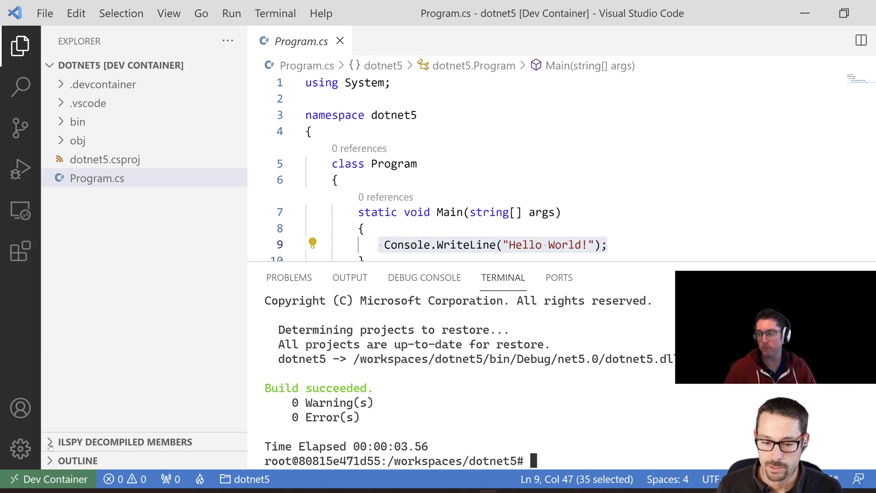
Load bin/Debug/net5.0/dotnet5.dll into the ILSpy Decompiled Members view.
left_click(120, 442)
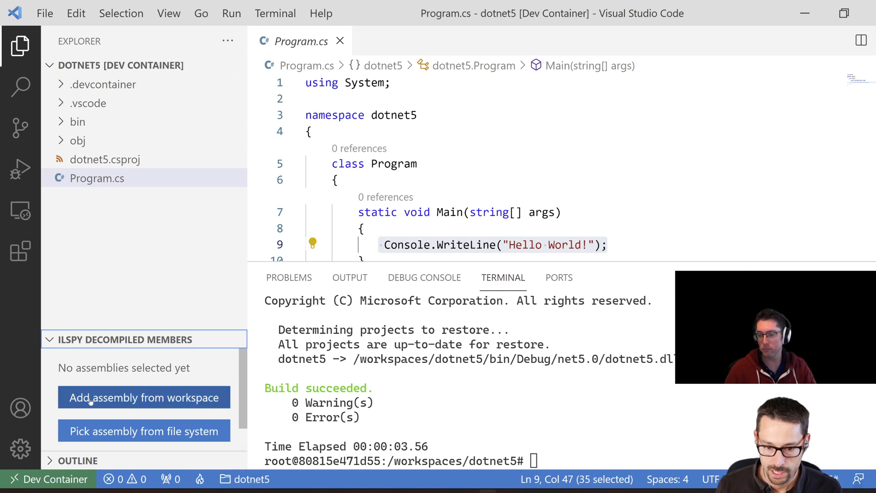
left_click(143, 398)
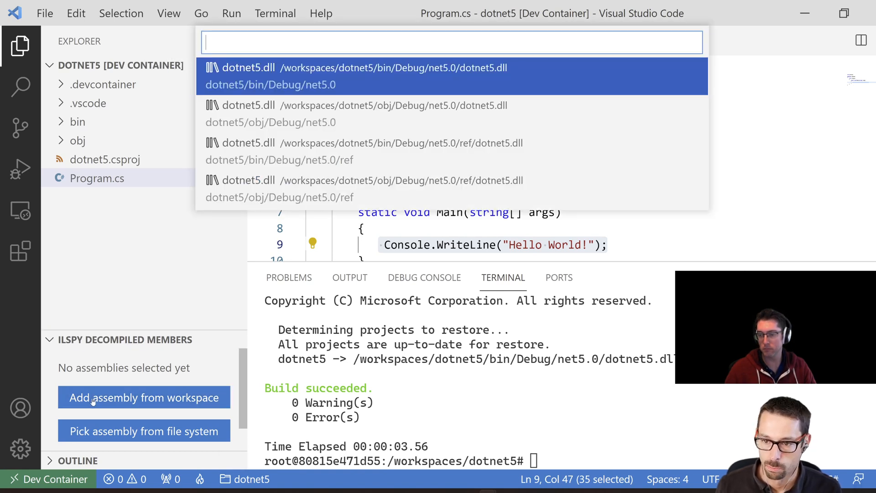
mouse_move(429, 80)
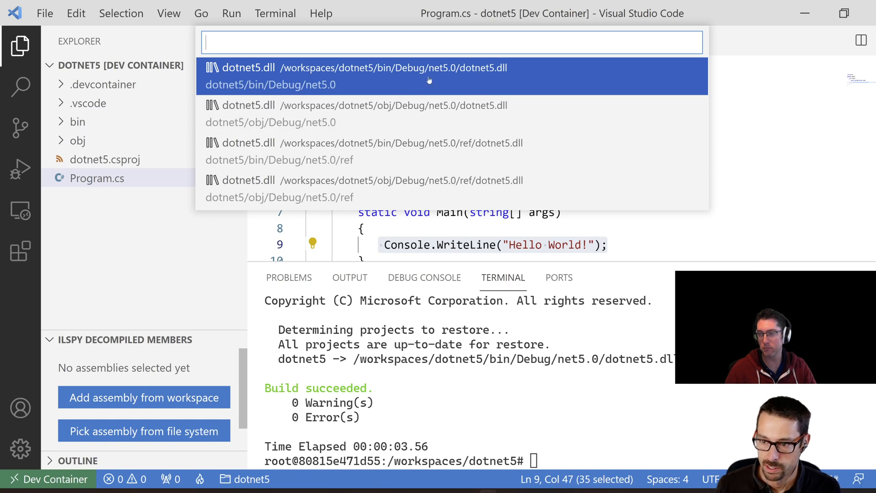
mouse_move(461, 79)
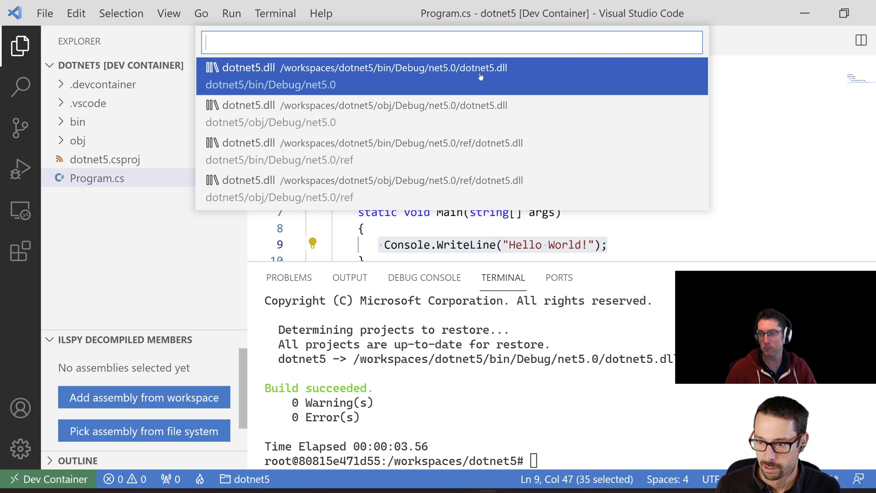
mouse_move(320, 91)
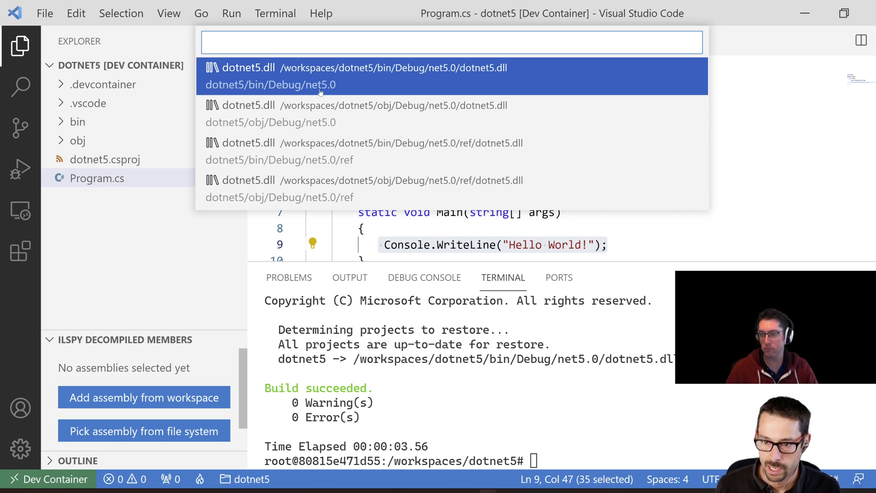
key("Escape")
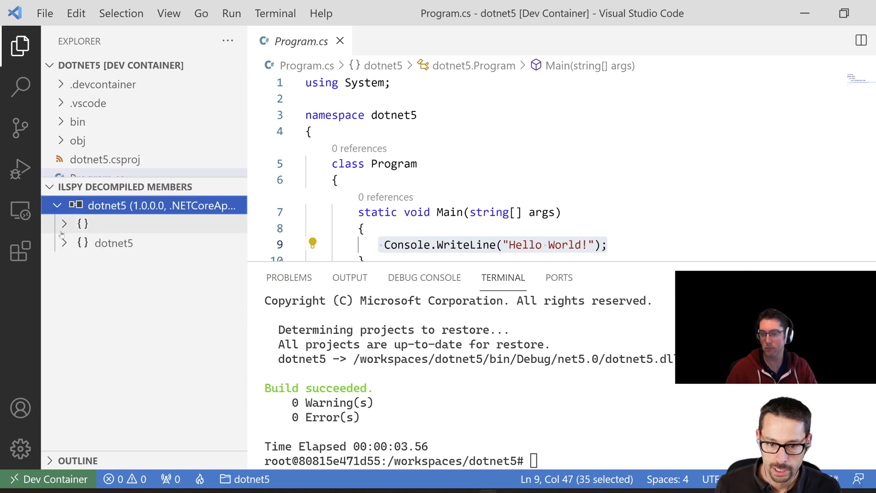
Expand dotnet5 > Program in the ILSpy tree to view the decompiled class's private static Main.
left_click(160, 205)
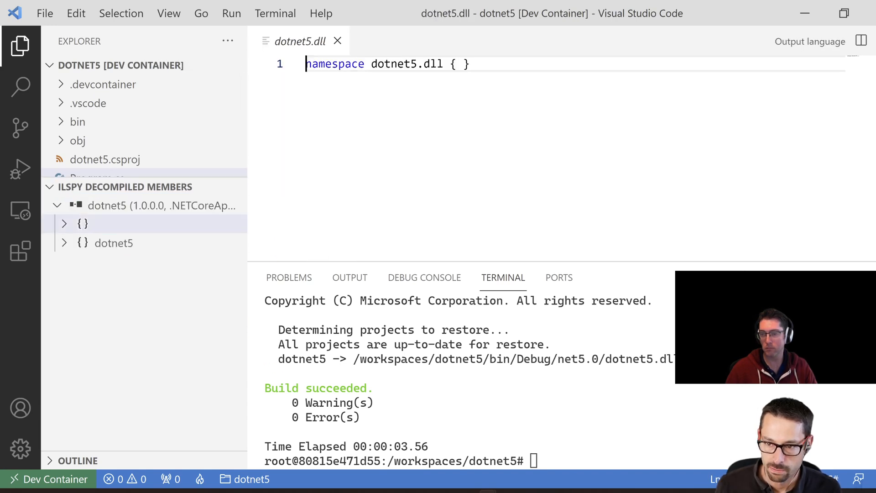
double_click(408, 64)
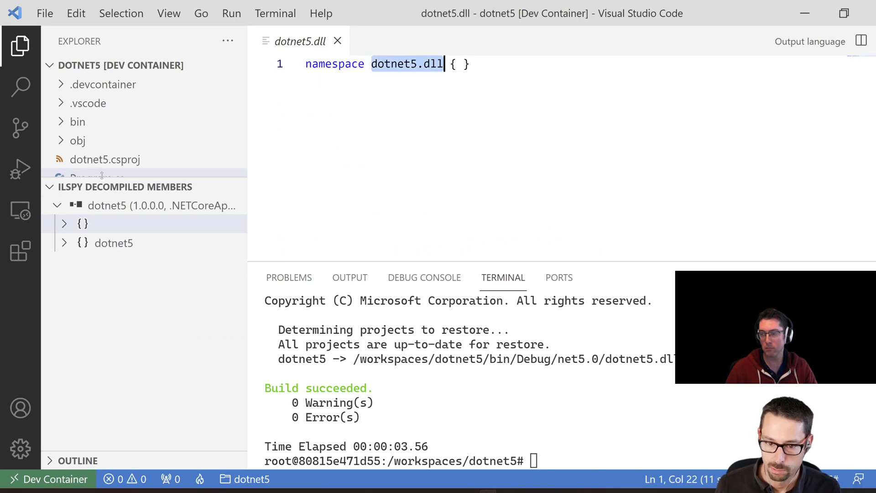
left_click(113, 242)
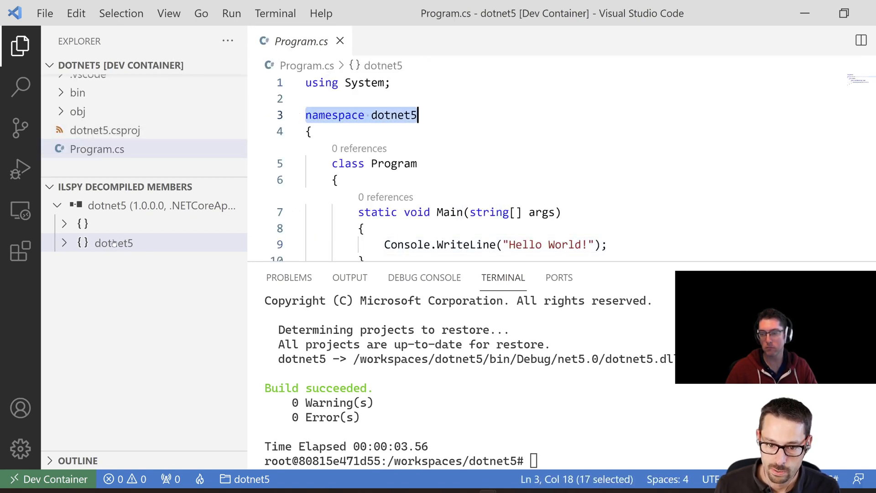
left_click(113, 242)
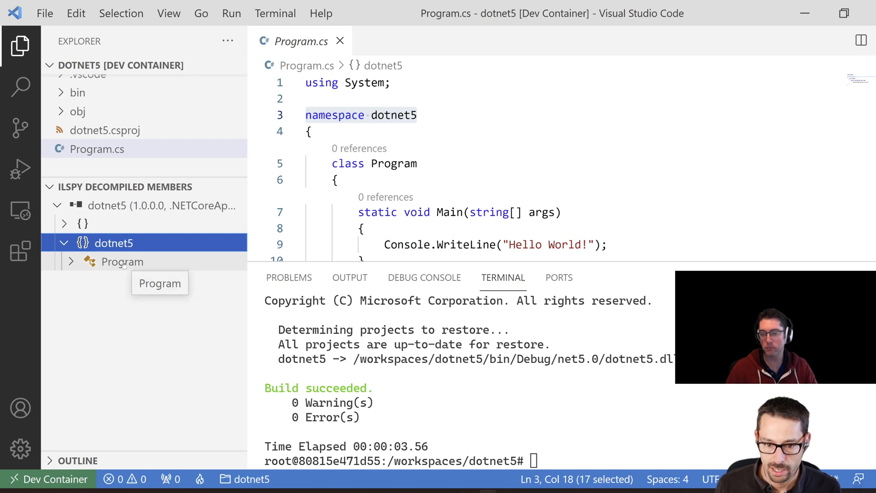
left_click(122, 262)
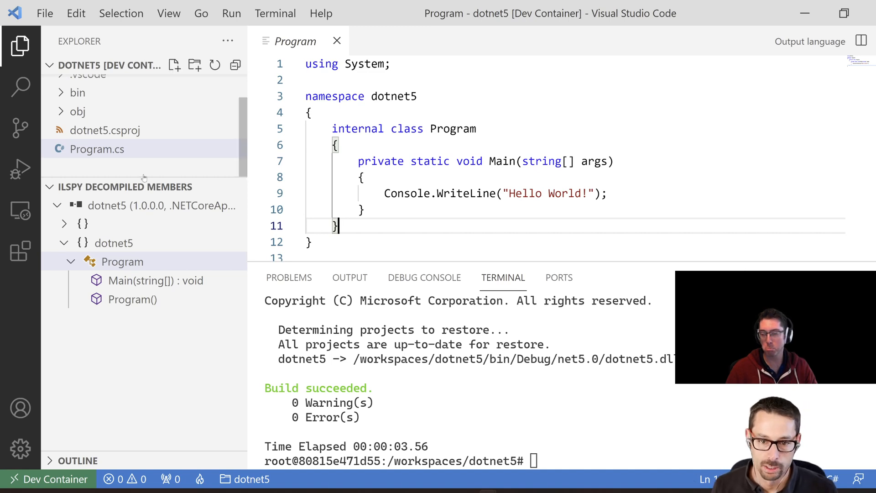
left_click(256, 209)
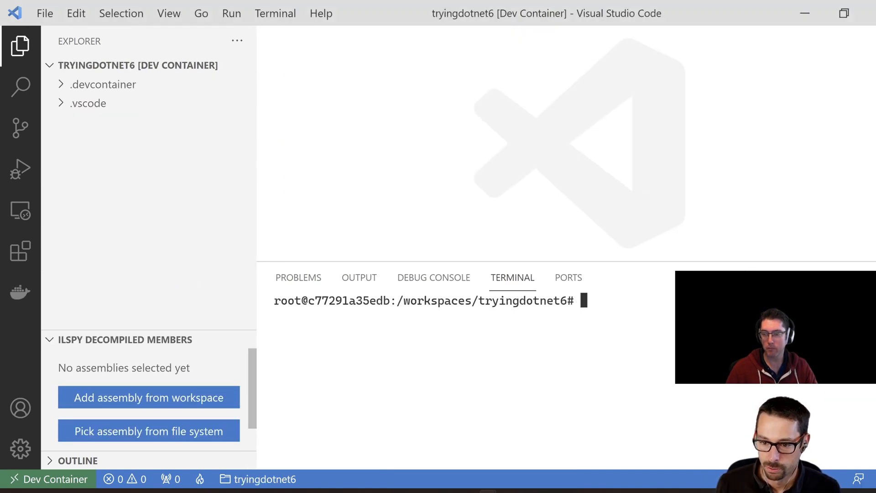
Check the tryingdotnet6 SDK version (6.0.100-rc.2) and begin typing 'dotnet new console'.
type("doet")
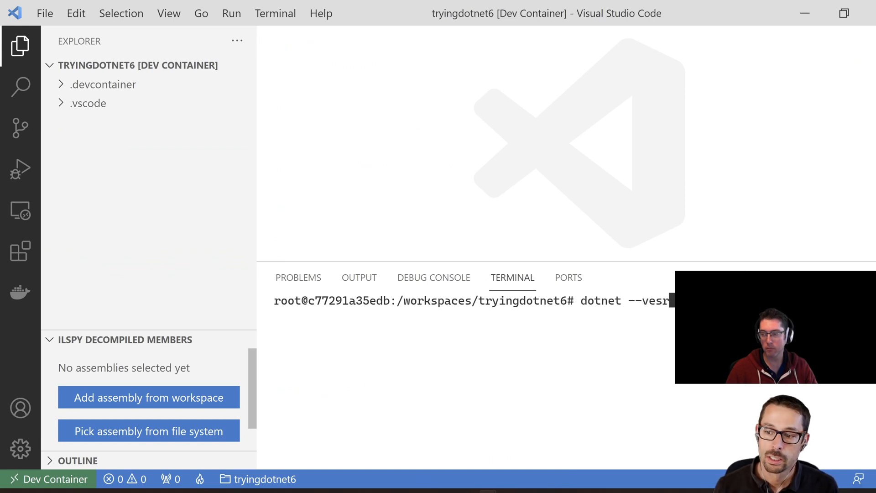
key("Enter")
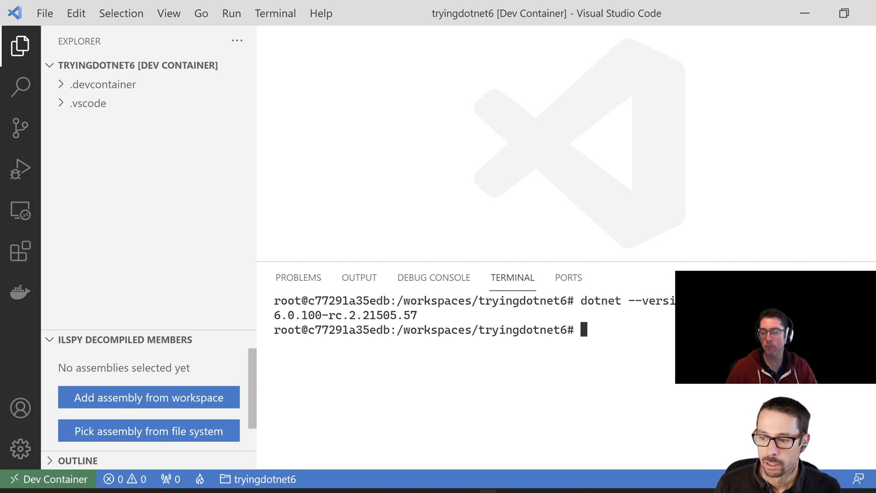
type("dotnet new con")
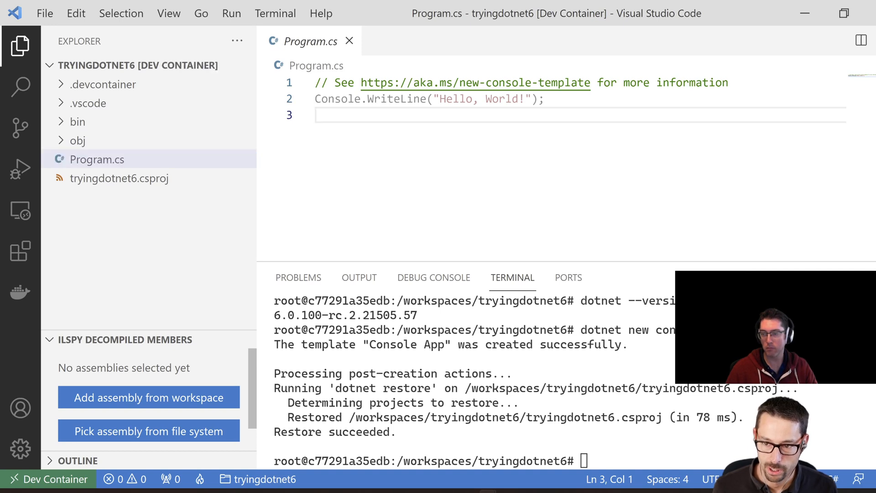
left_click(315, 83)
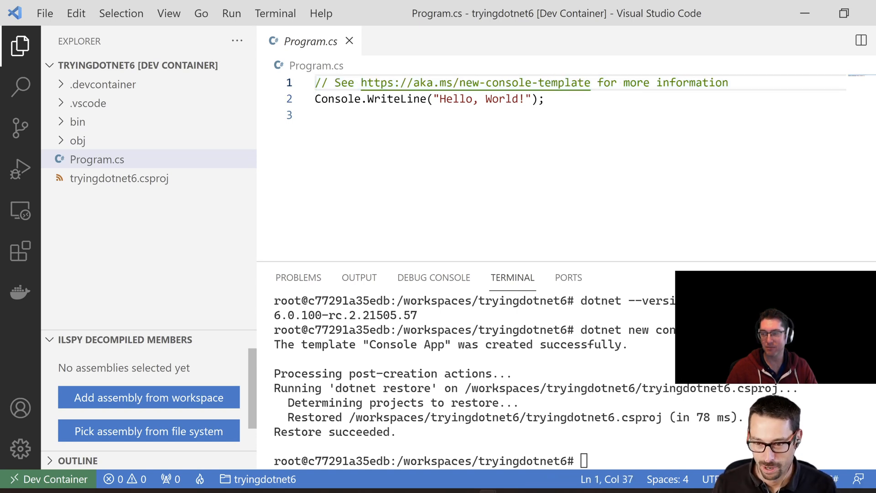
left_click(315, 99)
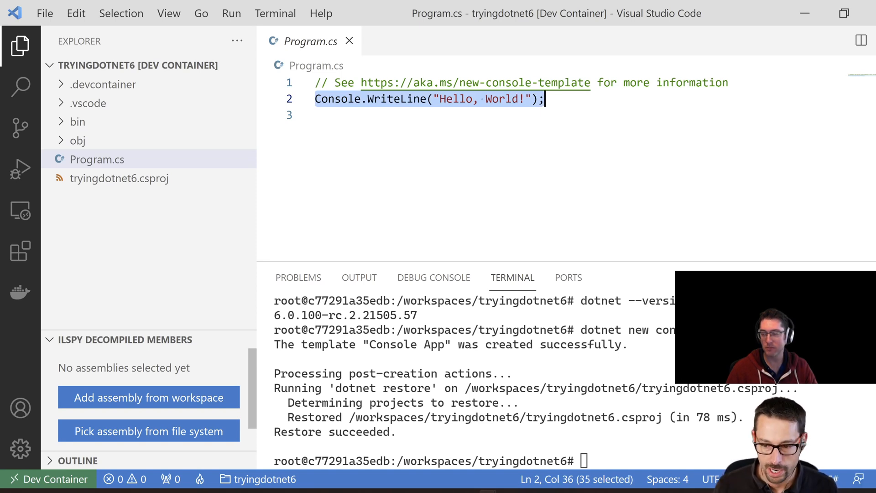
left_click(326, 114)
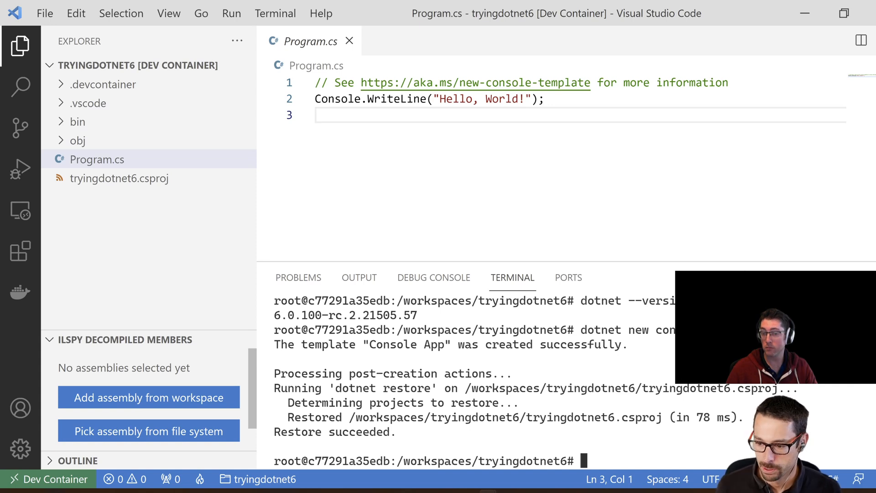
Build the tryingdotnet6 project with 'dotnet build', getting 0 warnings and 0 errors.
type("dotnet buil")
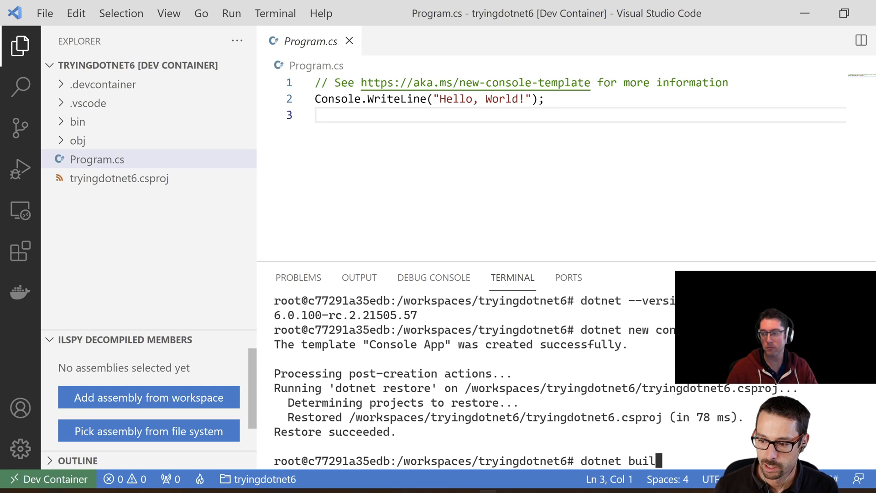
key("Enter")
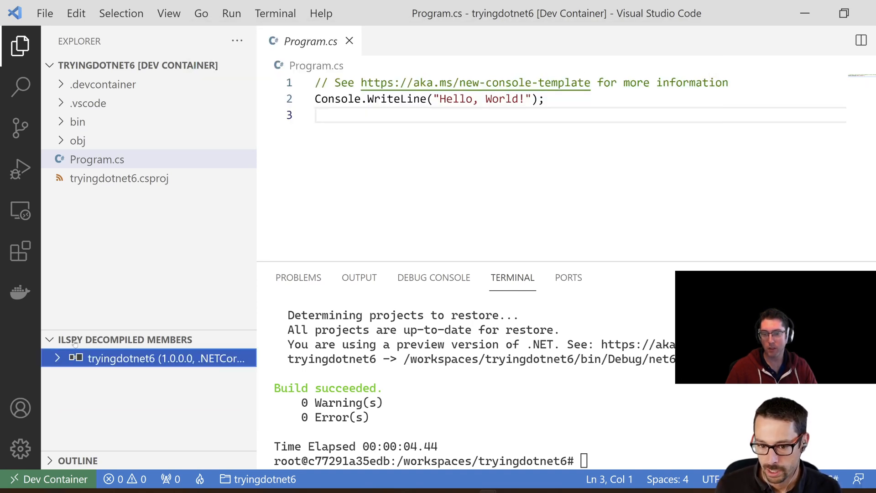
Expand the tryingdotnet6 assembly and its namespace to list <Module> and Program.
left_click(57, 358)
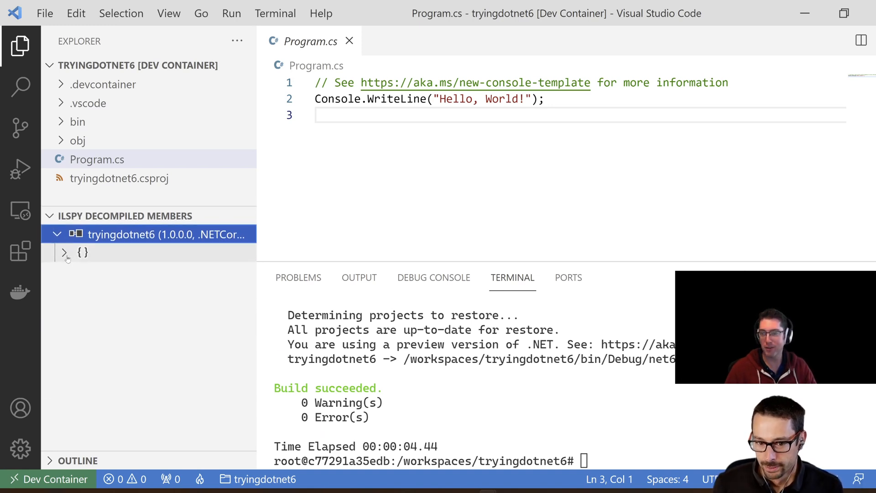
left_click(63, 252)
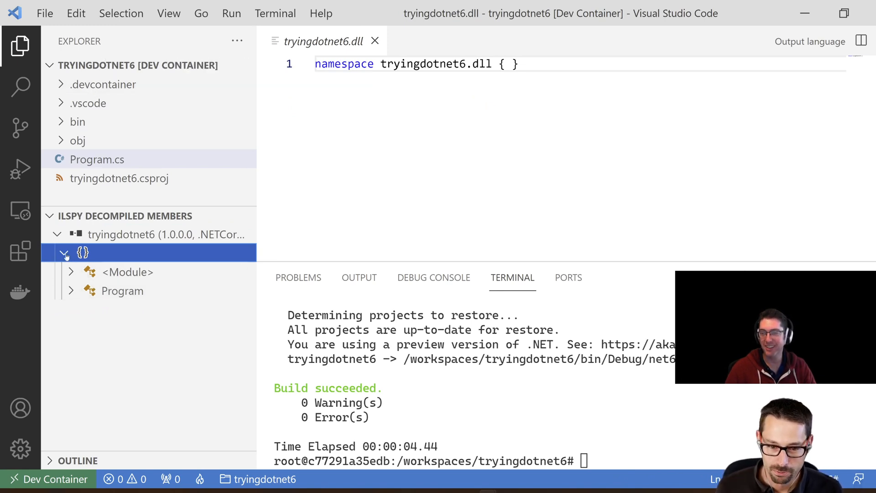
left_click(64, 252)
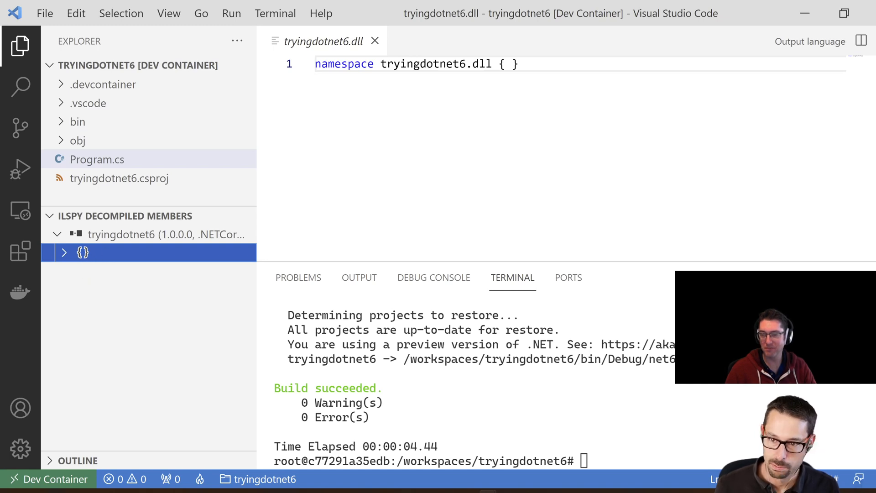
double_click(436, 64)
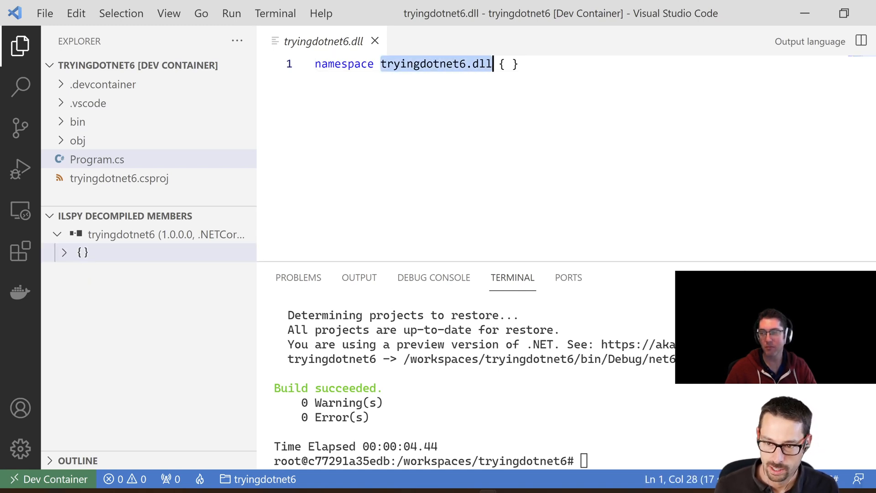
left_click(65, 252)
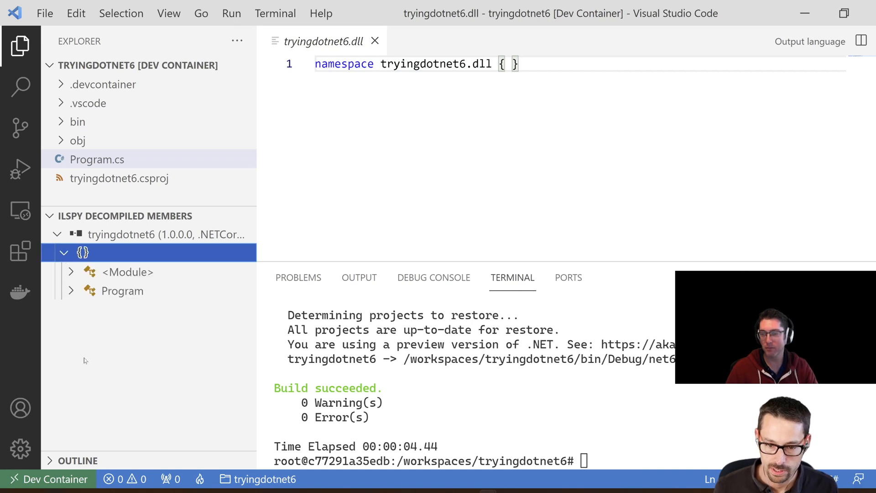
mouse_move(106, 296)
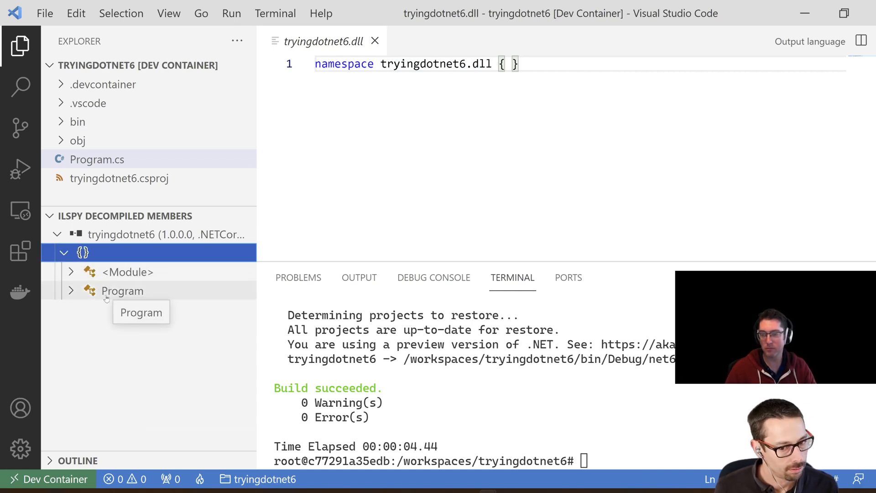
Review the decompiled Program class with its private static <Main>$, then reopen Program.cs.
left_click(122, 290)
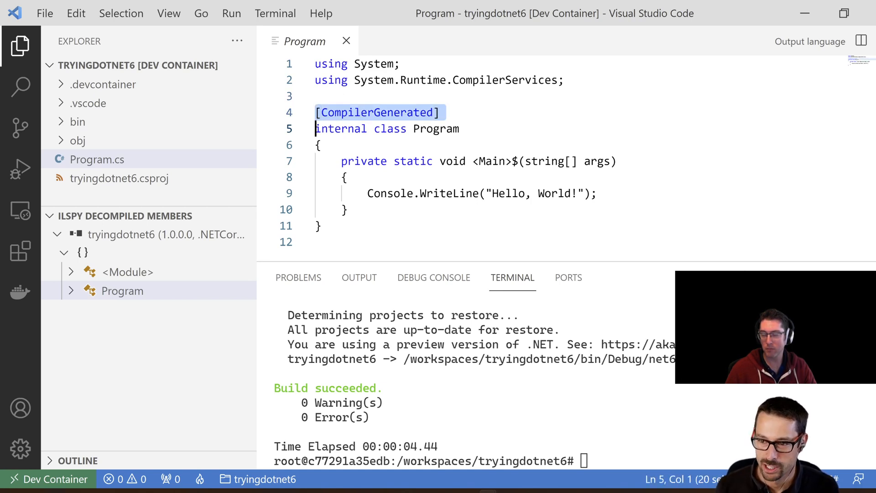
left_click(439, 112)
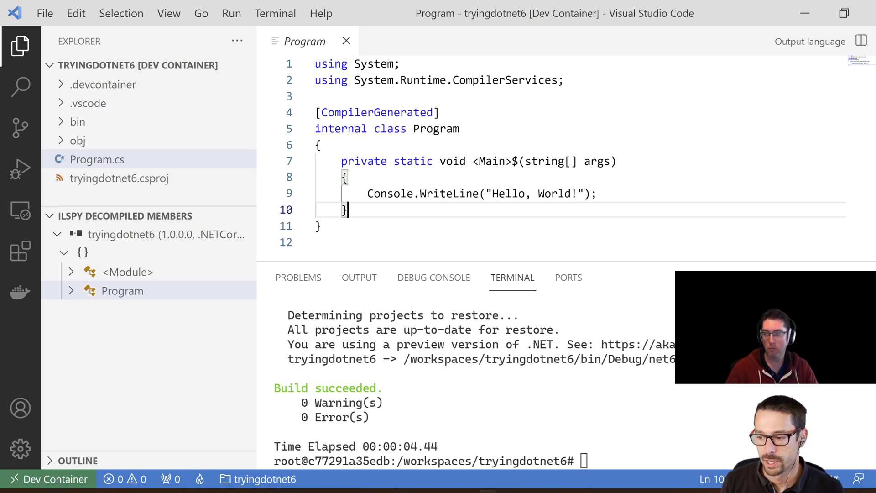
mouse_move(214, 164)
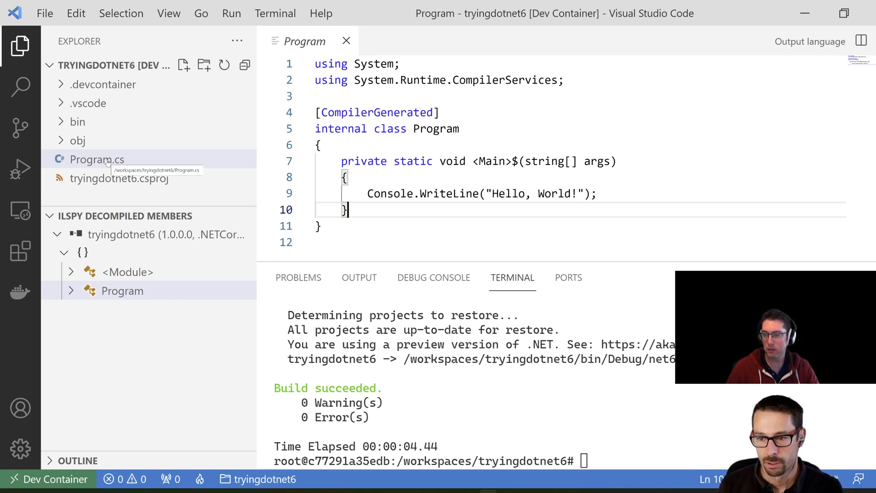
left_click(96, 159)
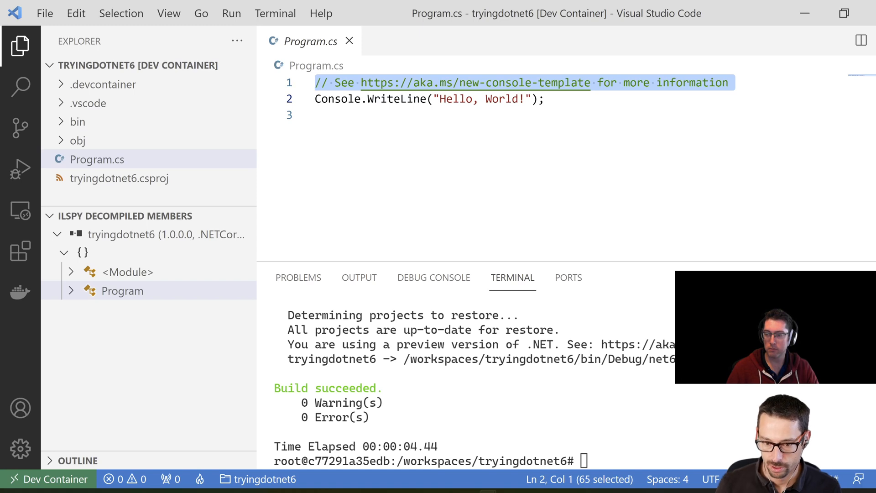
Add 'await Task.Delay(1000);' and Console.WriteLine("Hello, World again!") after the first greeting.
left_click(315, 82)
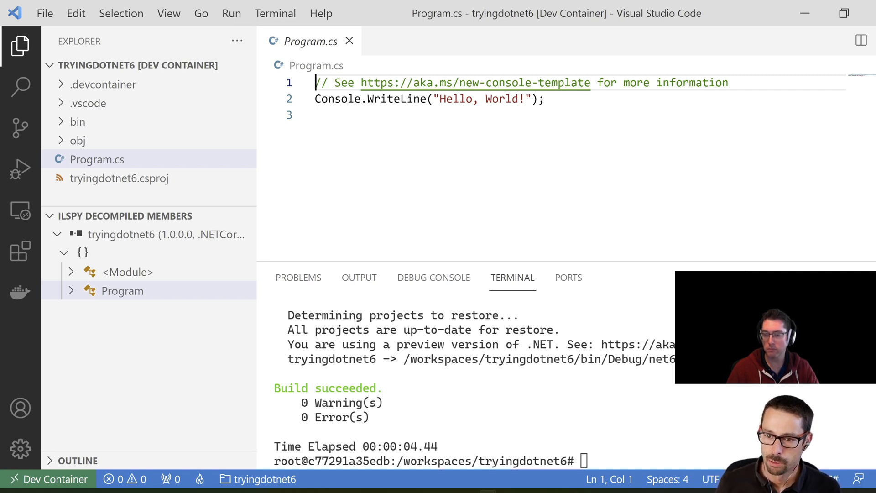
left_click(123, 291)
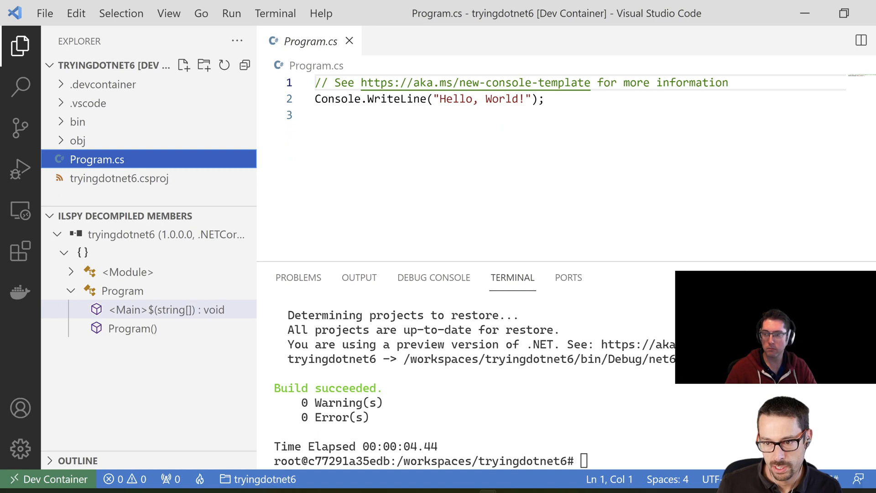
key("Enter")
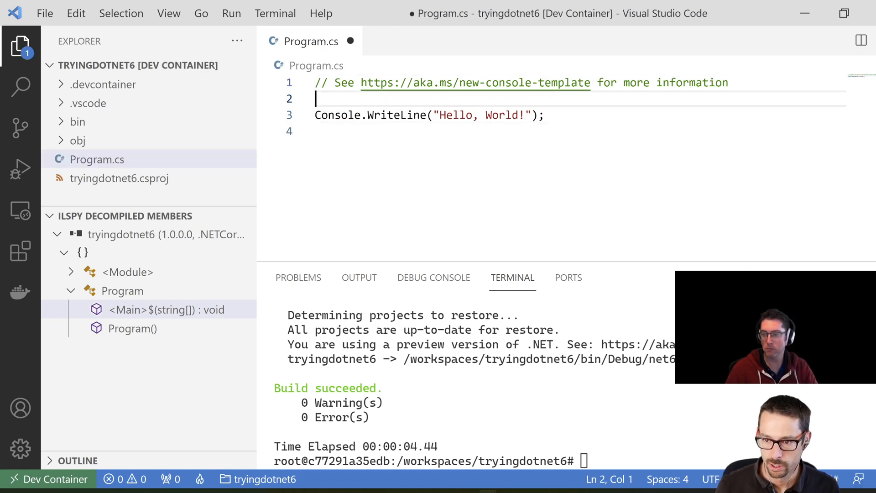
type("a")
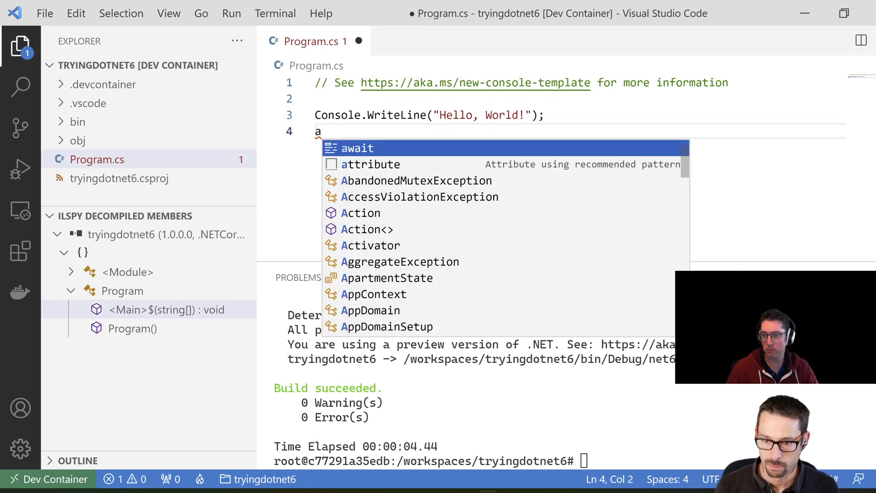
type("wait")
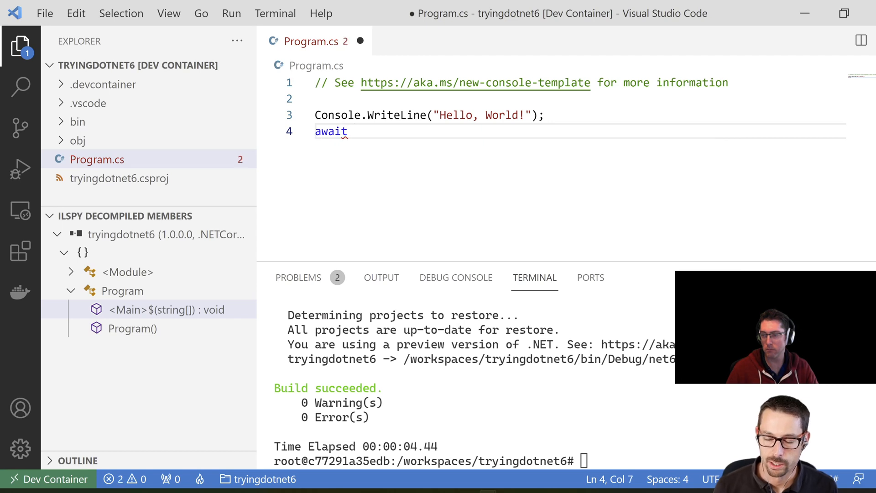
type("Task.")
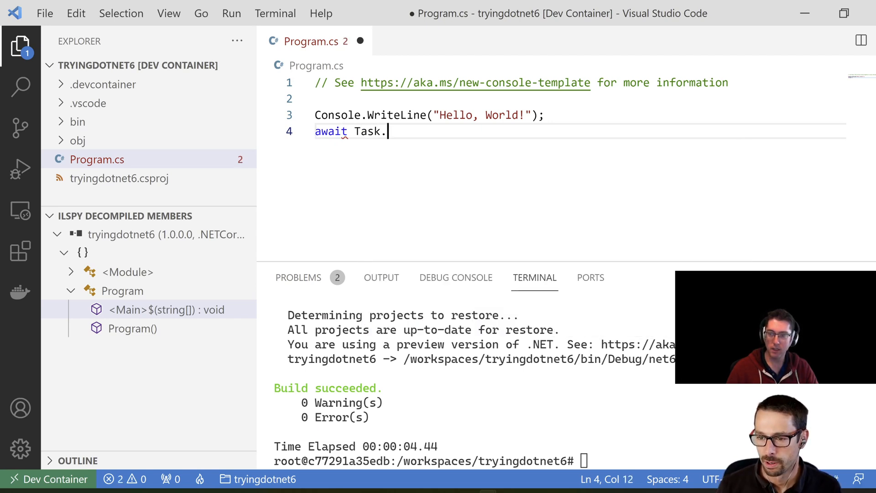
type("Delay(100")
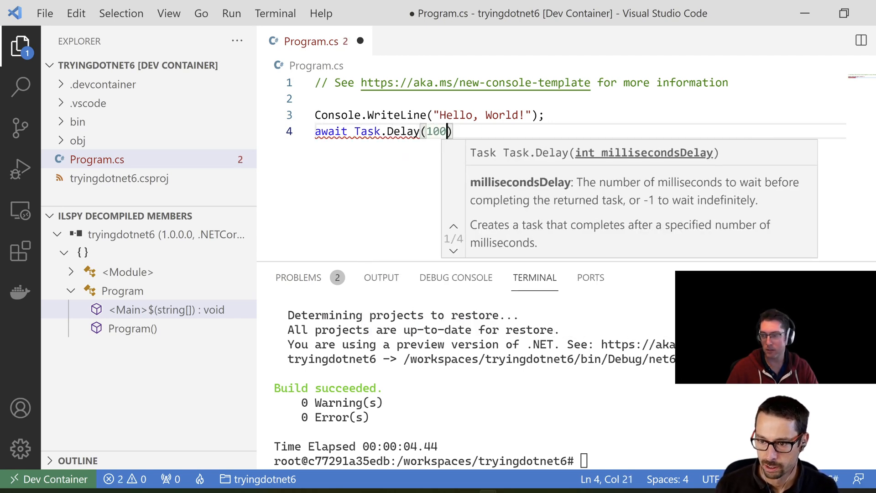
type("0")
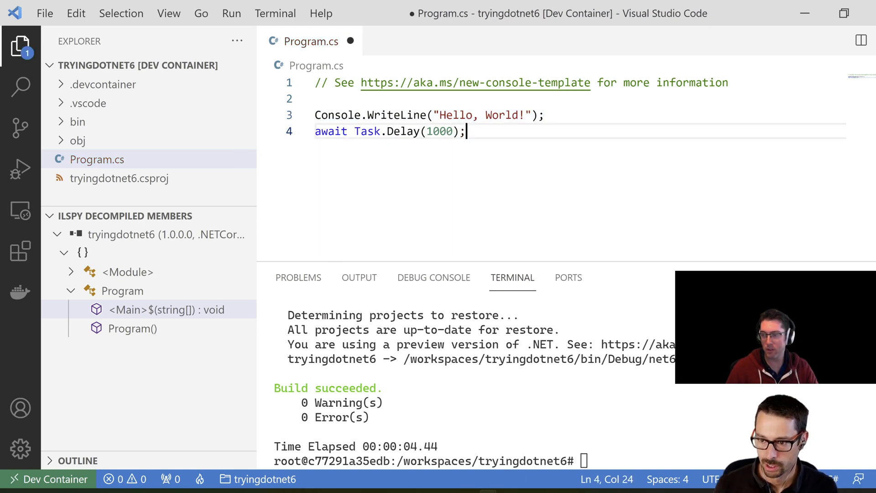
type("Console.WriteLine(\"Hello, World again!\");")
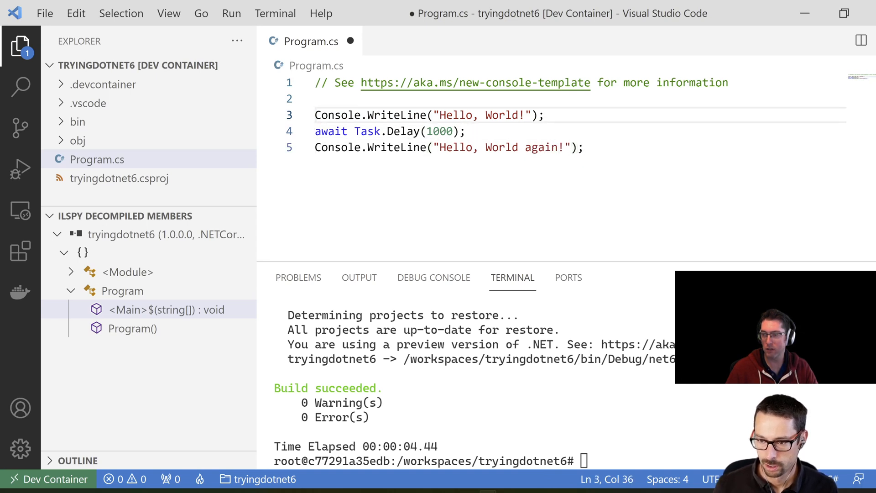
type("As")
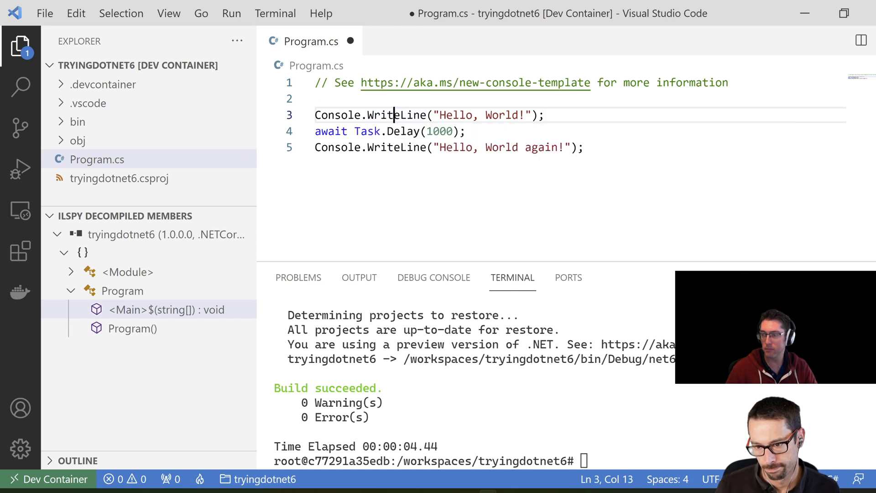
mouse_move(391, 114)
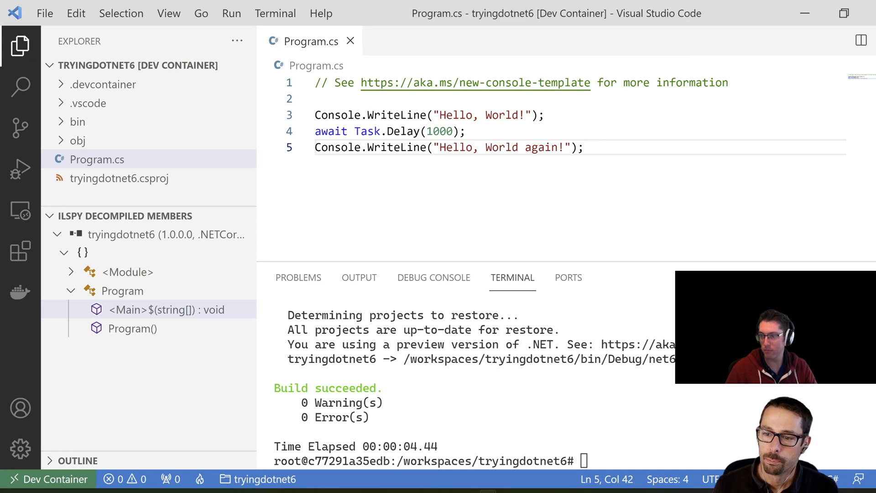
Run 'dotnet build', unload the outdated tryingdotnet6 assembly, and re-add it from the workspace.
type("d")
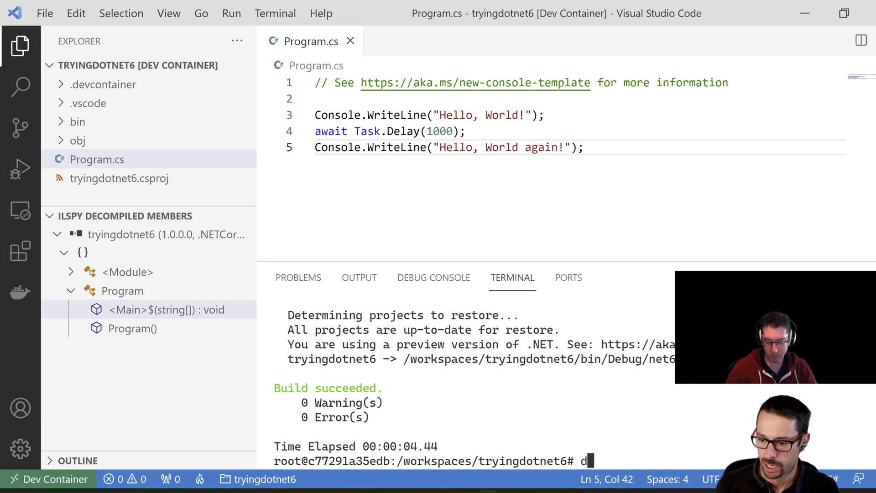
type("otnet build")
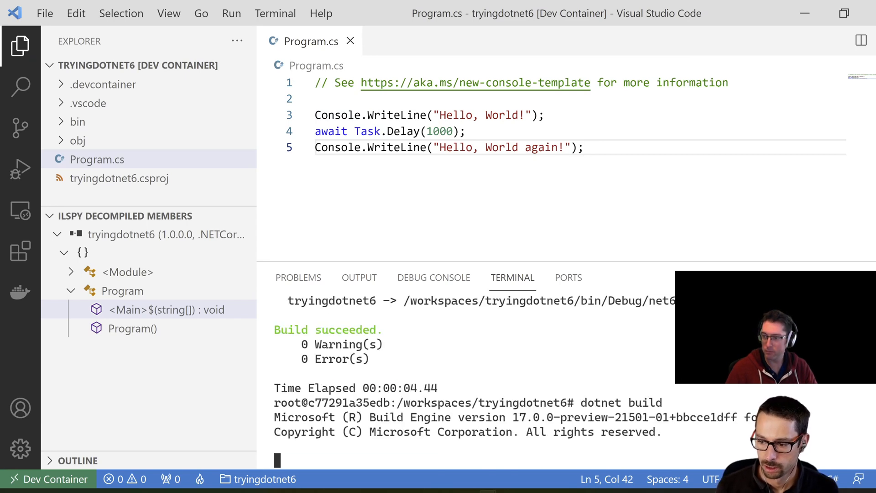
right_click(119, 216)
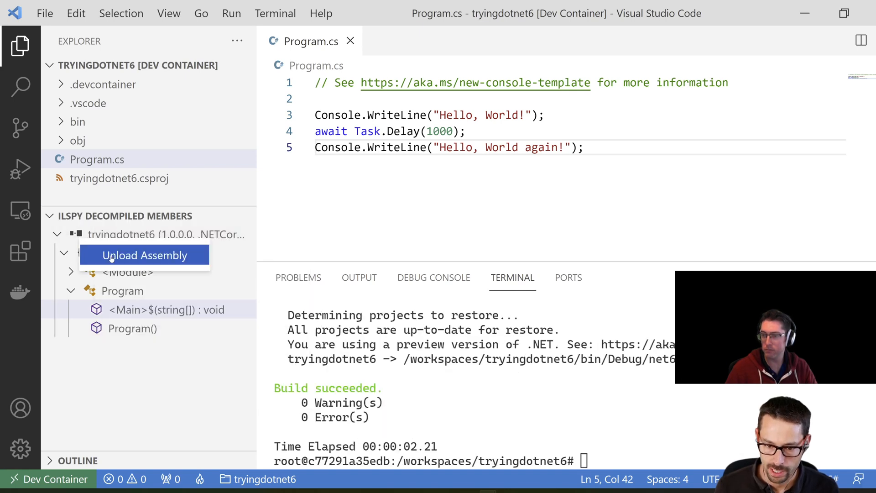
left_click(144, 255)
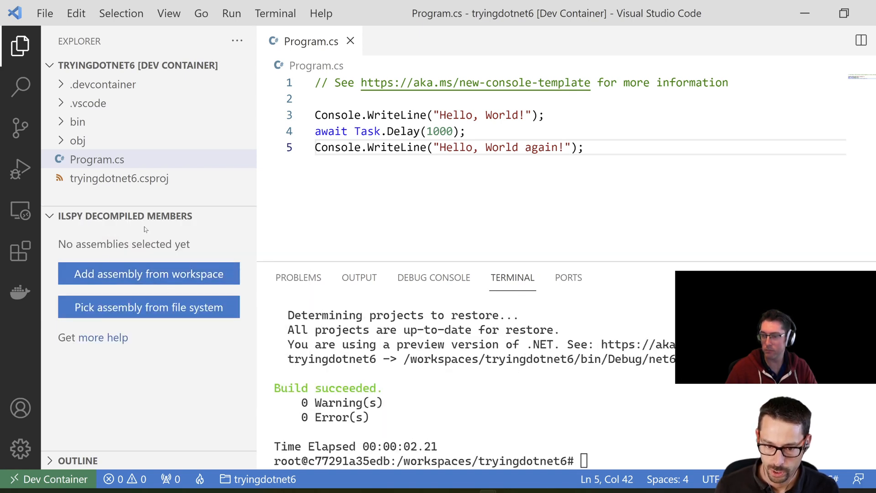
mouse_move(159, 275)
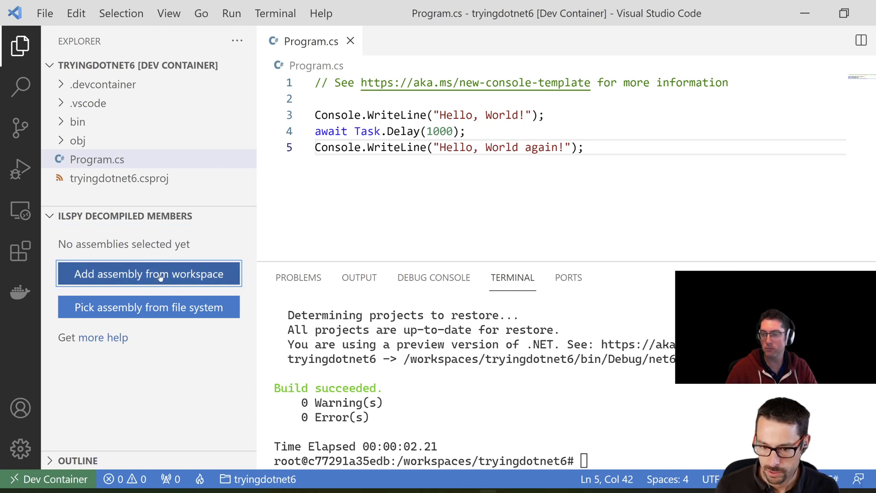
left_click(148, 273)
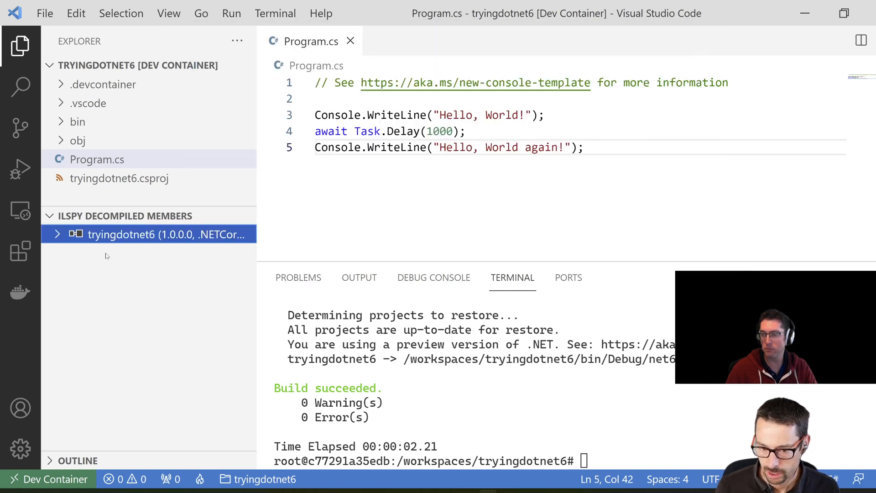
Browse the reloaded tryingdotnet6 assembly's <Main>$>d__0 state machine class, then decompile Program.
left_click(57, 234)
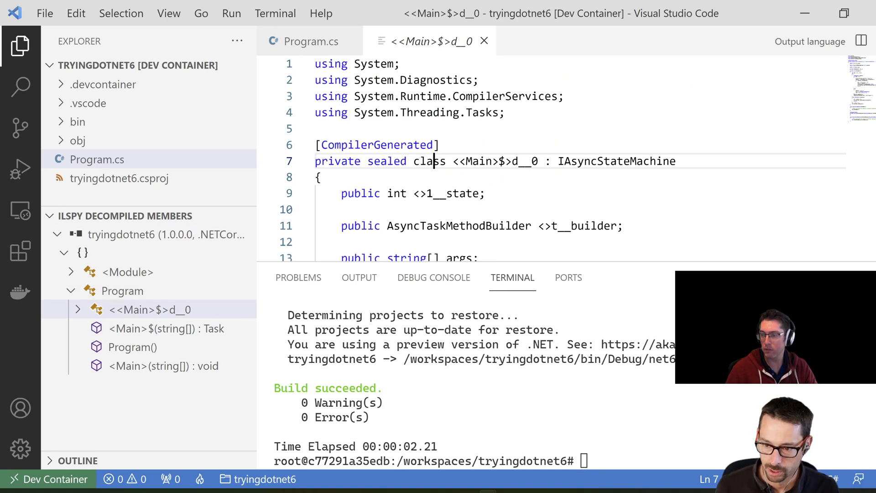
scroll("down", 3)
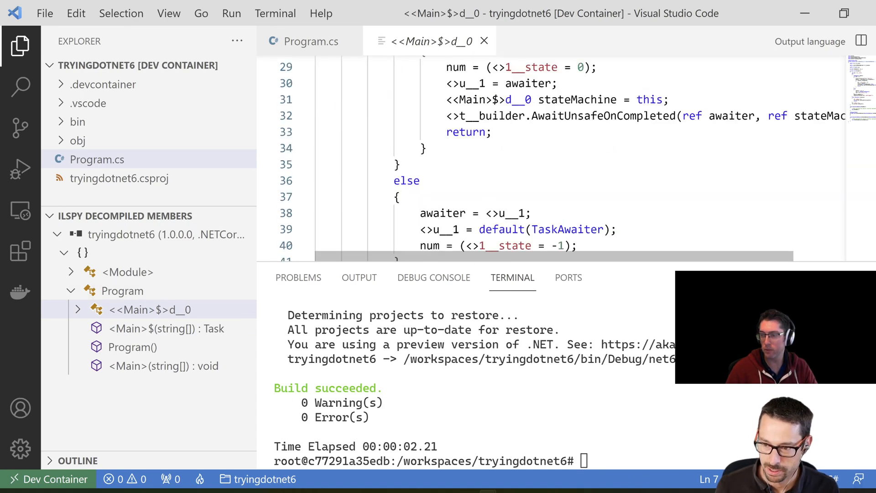
scroll("down", 3)
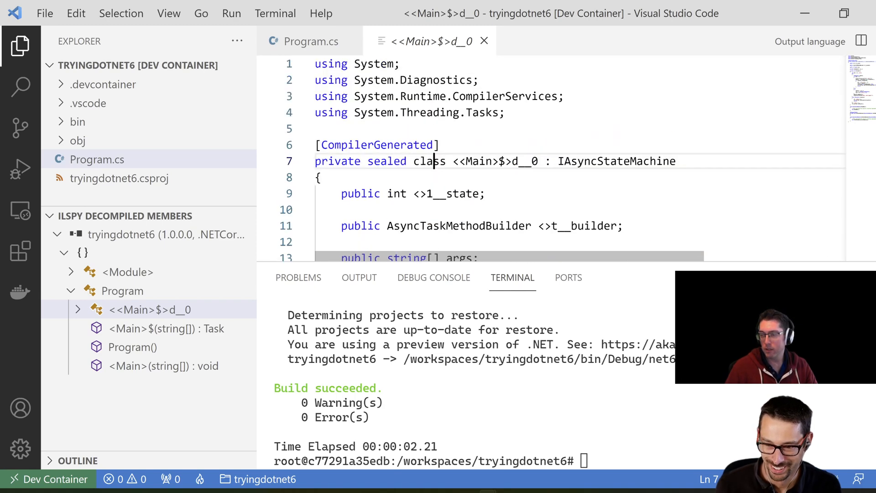
left_click(122, 290)
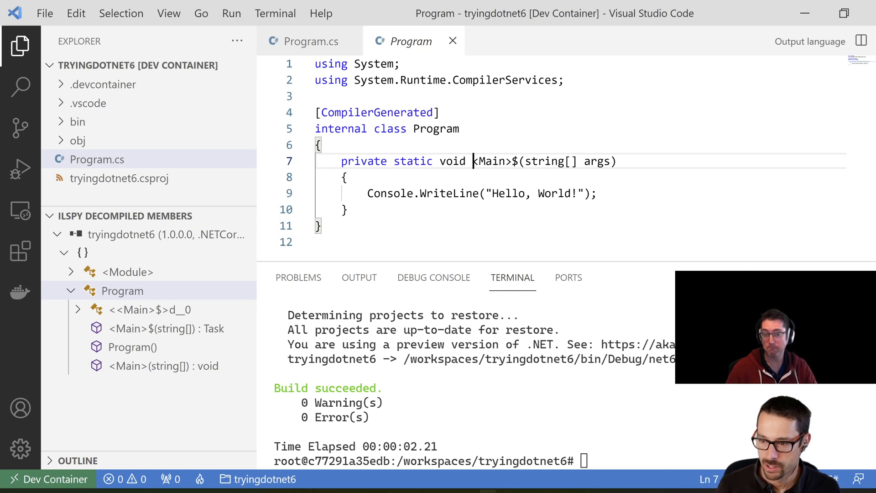
Decompile <Main>$(string[]) returning Task, highlight 'async Task', then switch to the dotnet5 window.
left_click(149, 309)
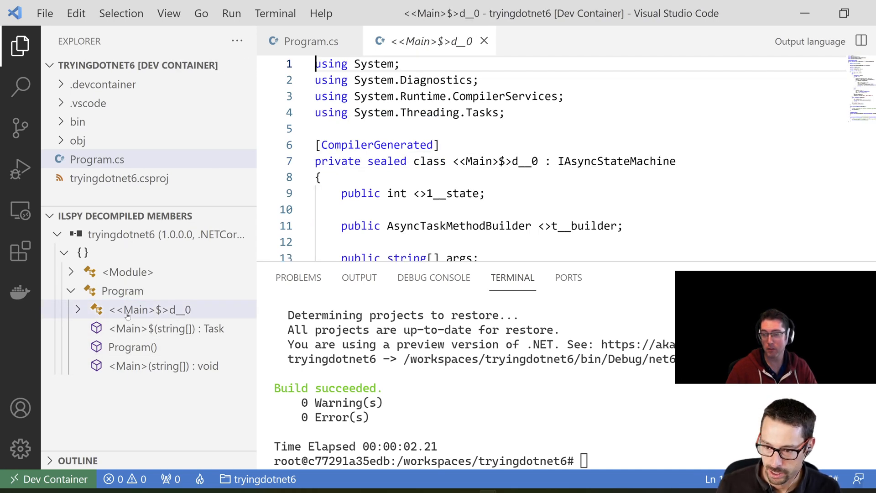
left_click(166, 328)
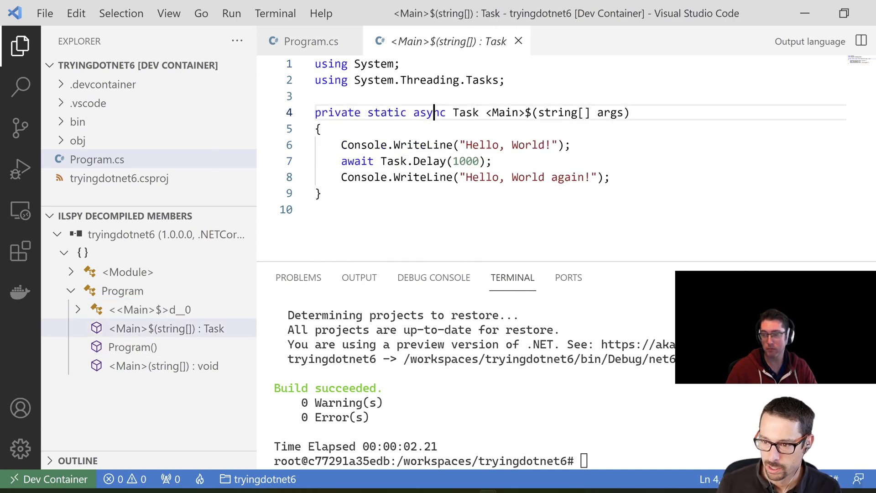
left_click_drag(413, 113, 479, 112)
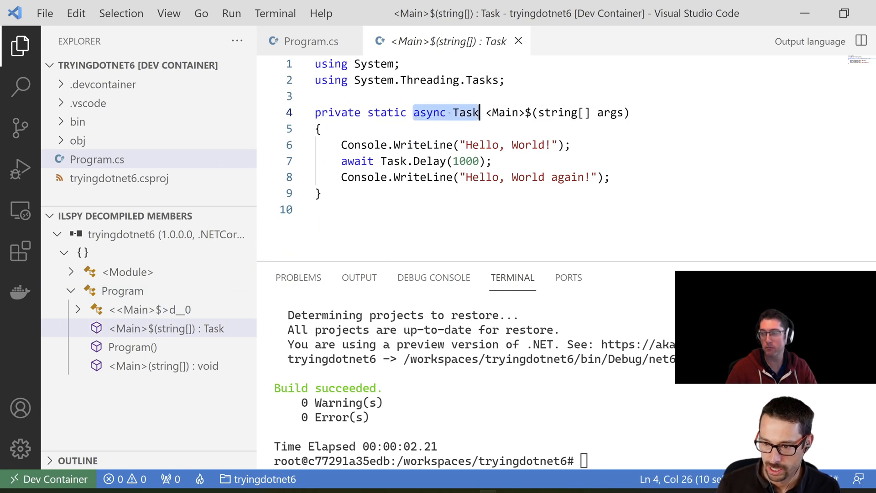
mouse_move(433, 277)
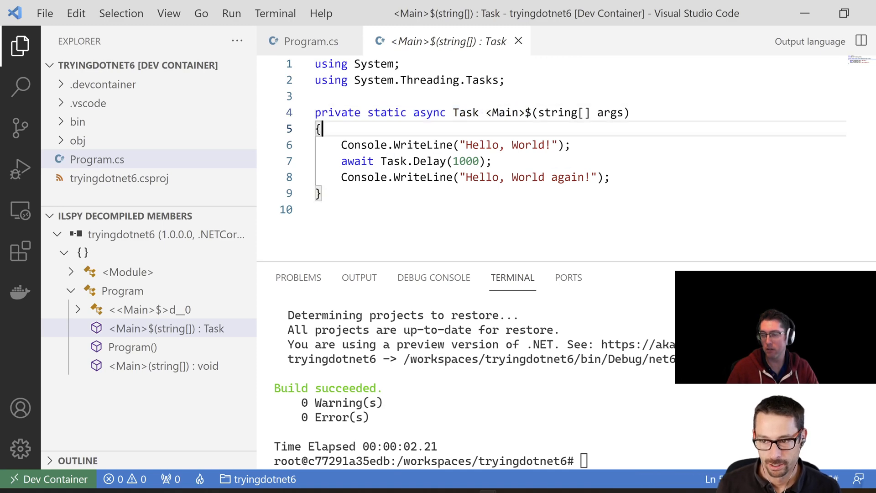
double_click(505, 112)
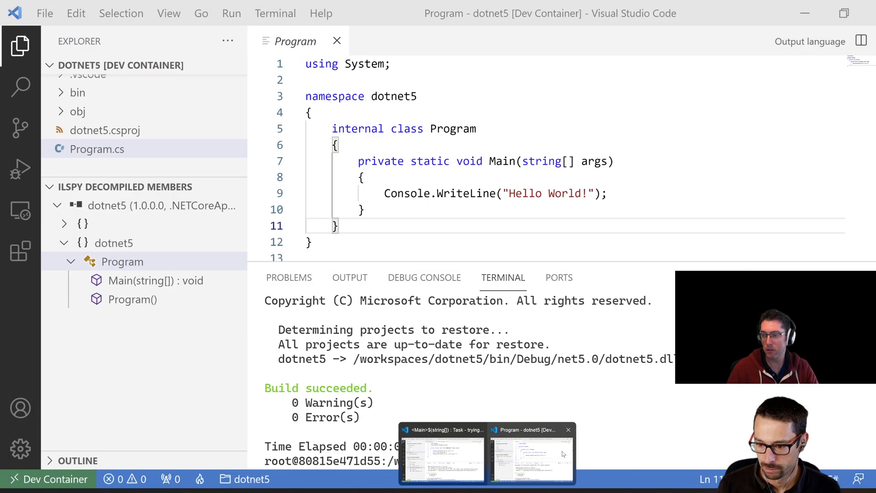
Decompile dotnet5's void Main(string[]) method, then its whole Program class.
left_click(155, 280)
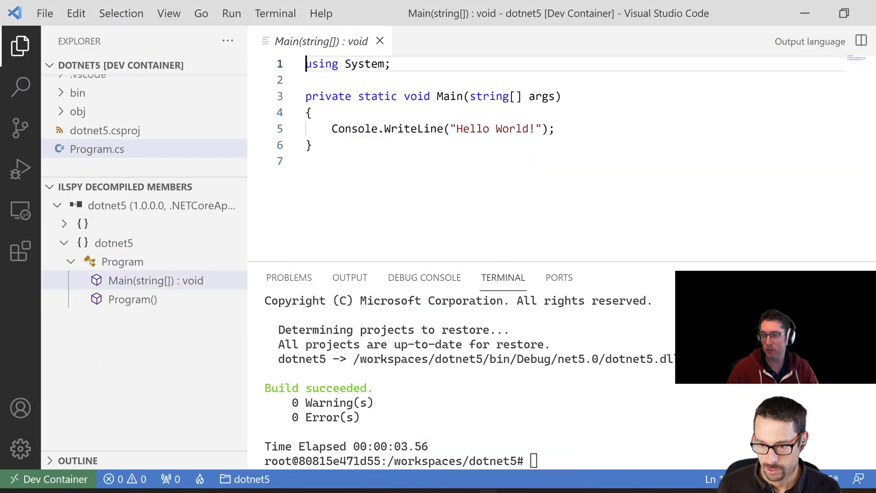
left_click(122, 261)
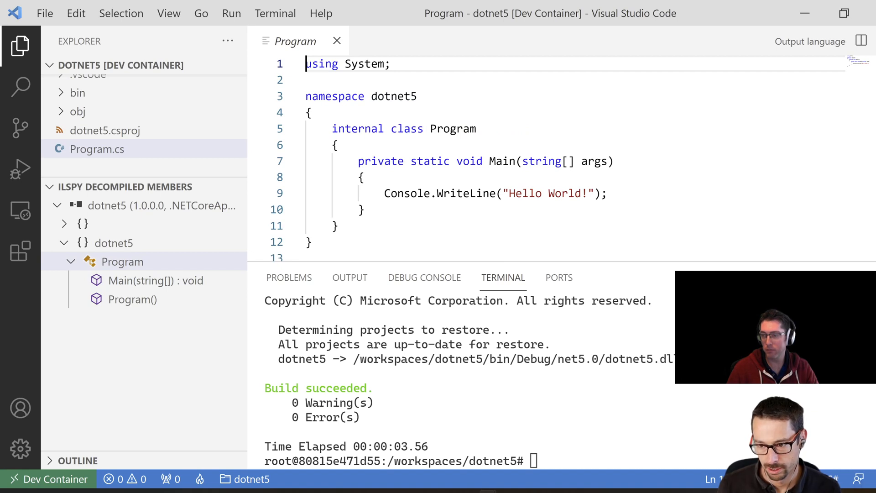
mouse_move(119, 155)
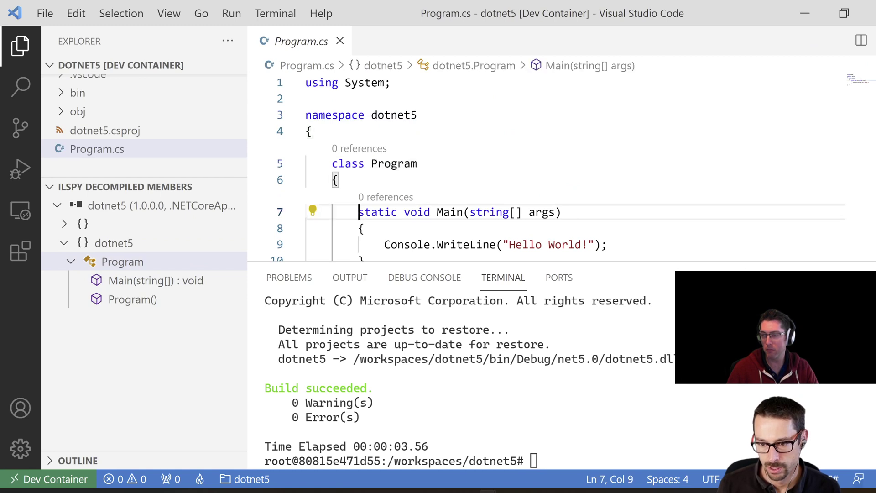
left_click(333, 163)
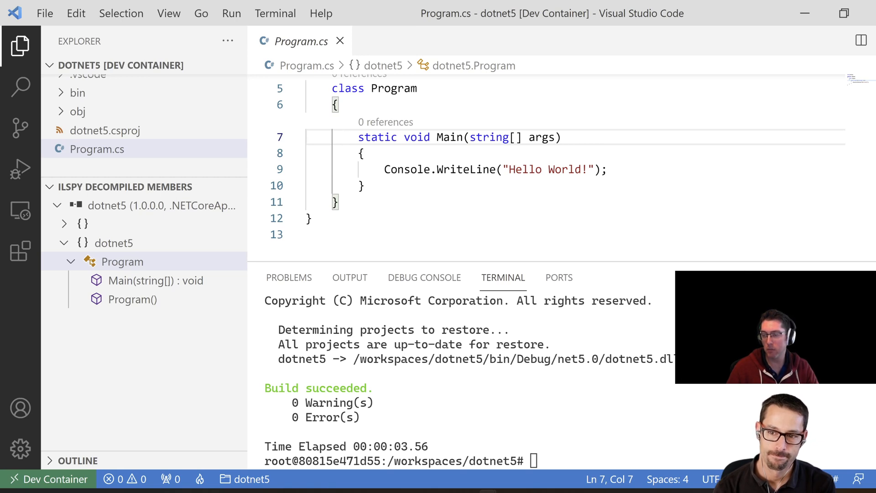
type("public")
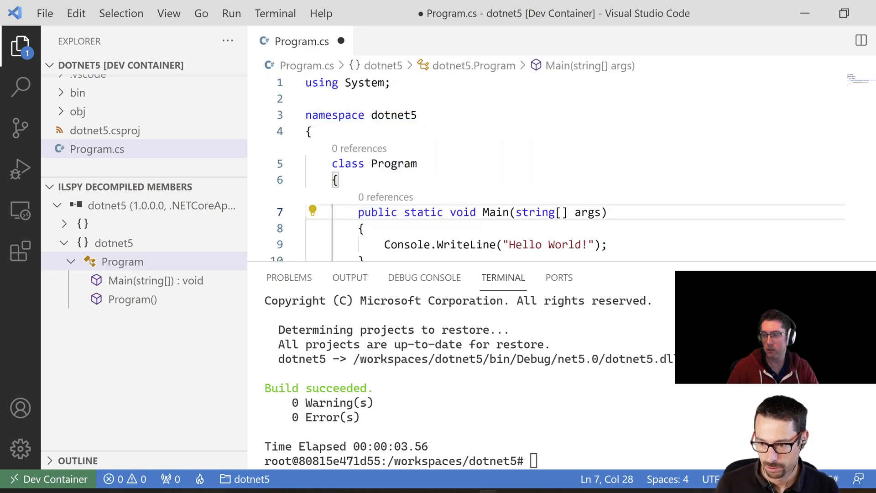
left_click(399, 212)
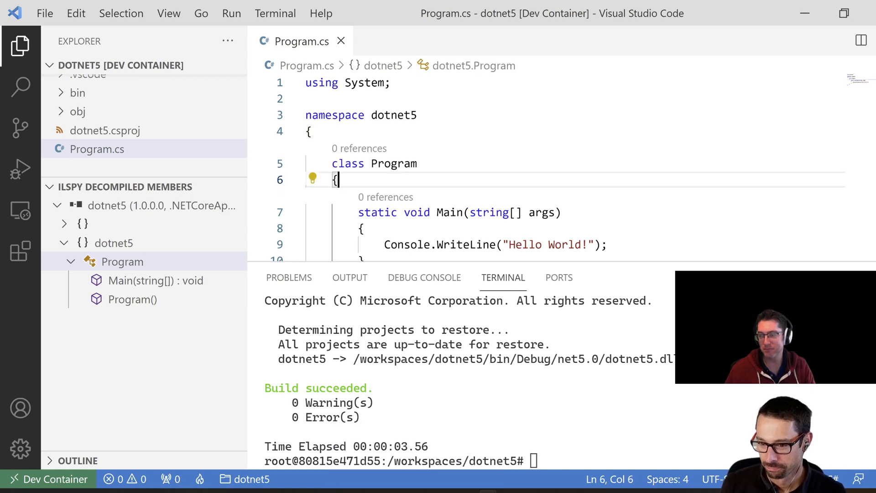
scroll("down", 3)
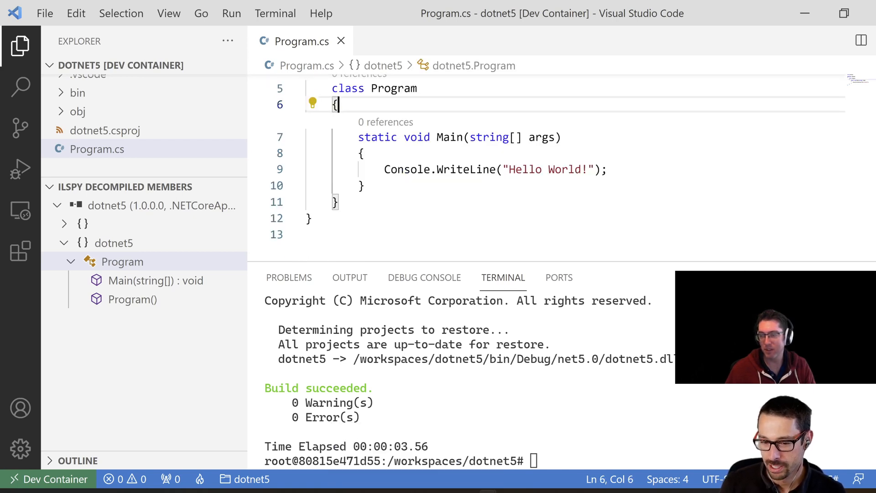